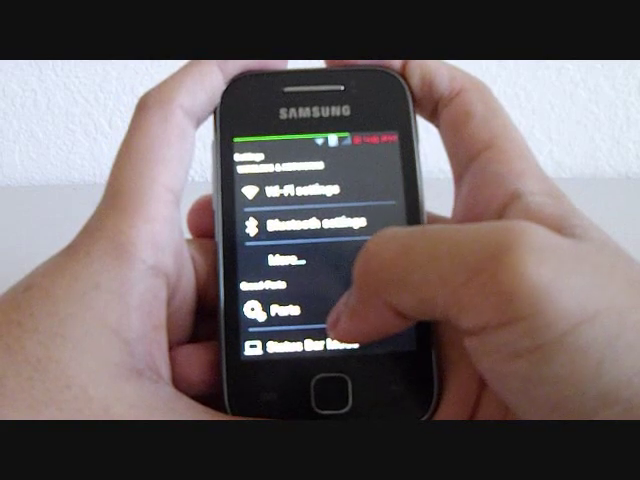
scroll("down", 3)
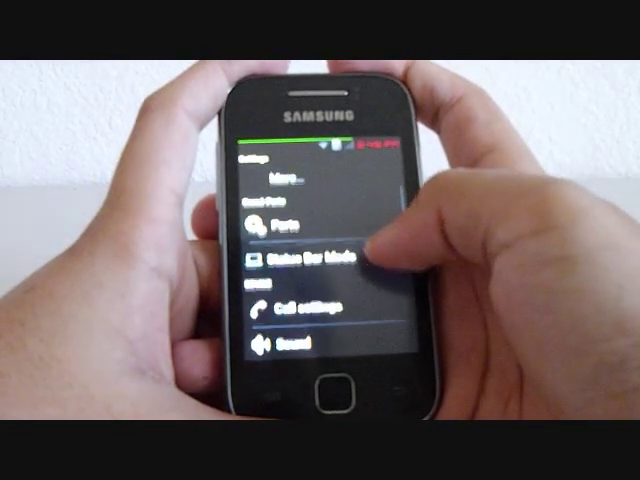